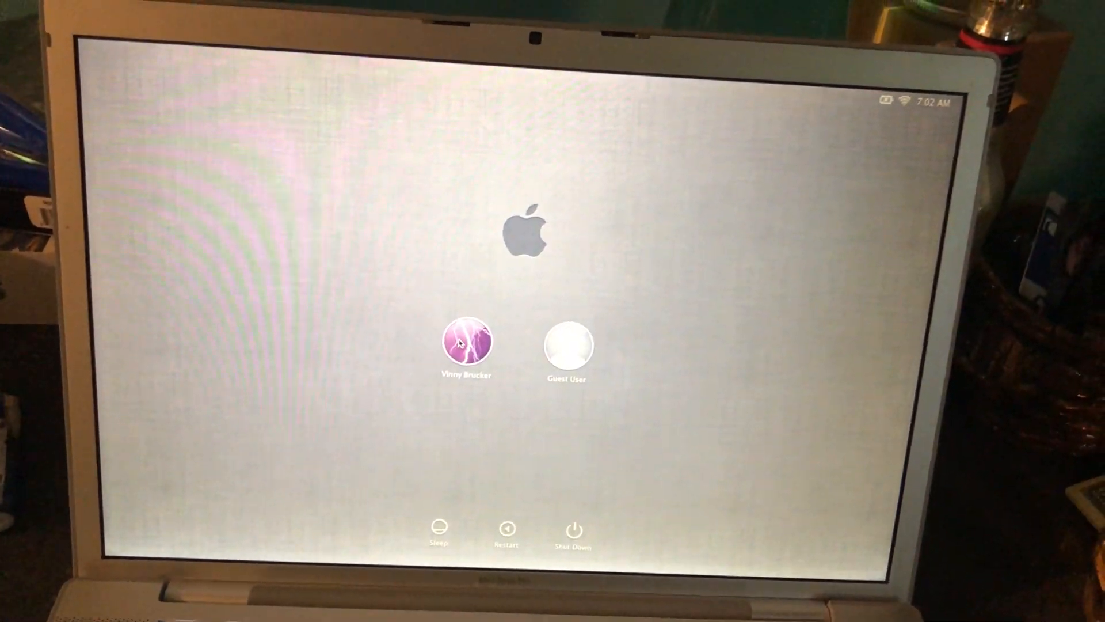
- Select the personal user account (not Guest) so its password field appears
left_click(466, 348)
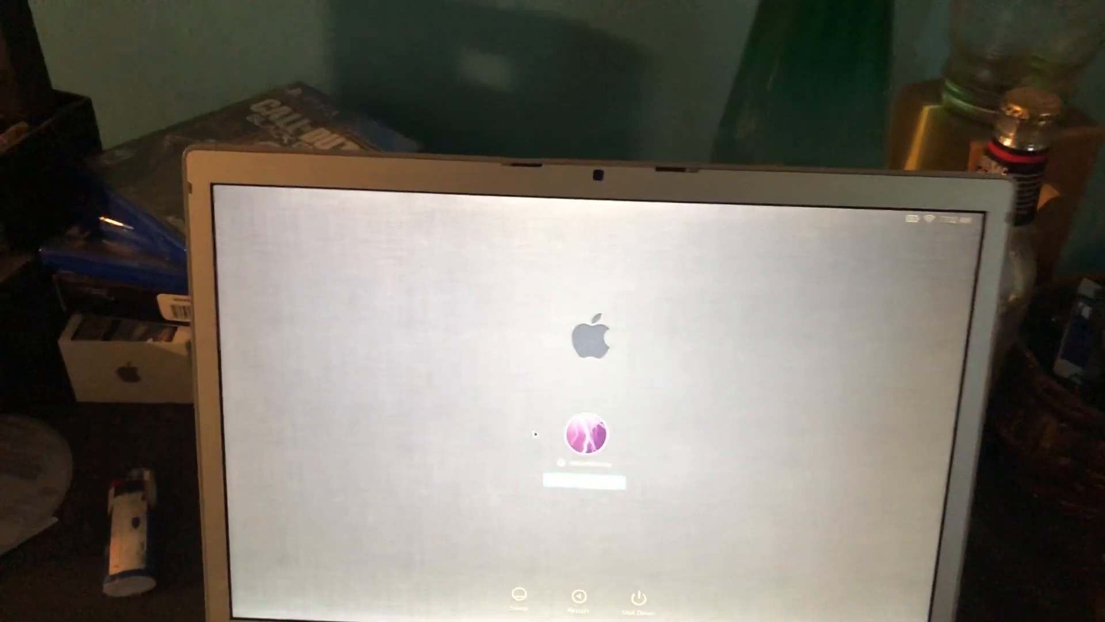